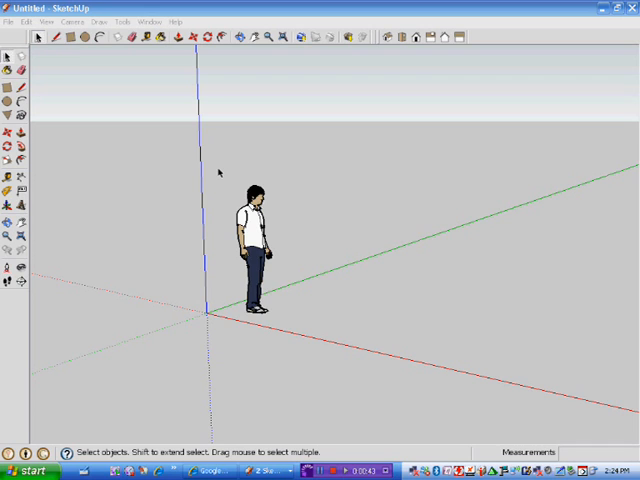
Remove the default human figure, leaving only the axes
{"action": "left_click", "coordinate": [252, 244]}
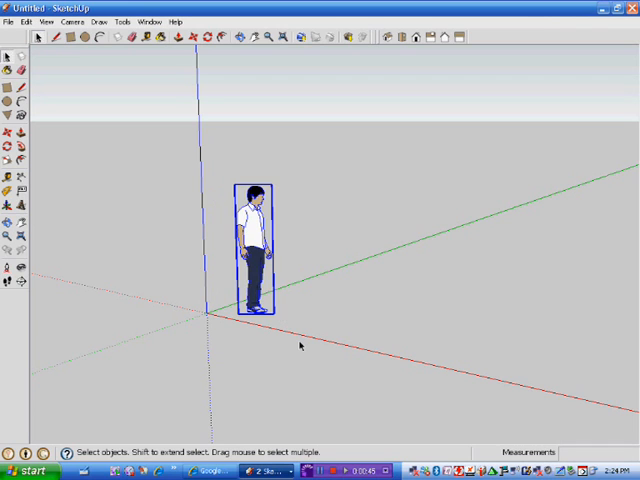
{"action": "key", "text": "Delete"}
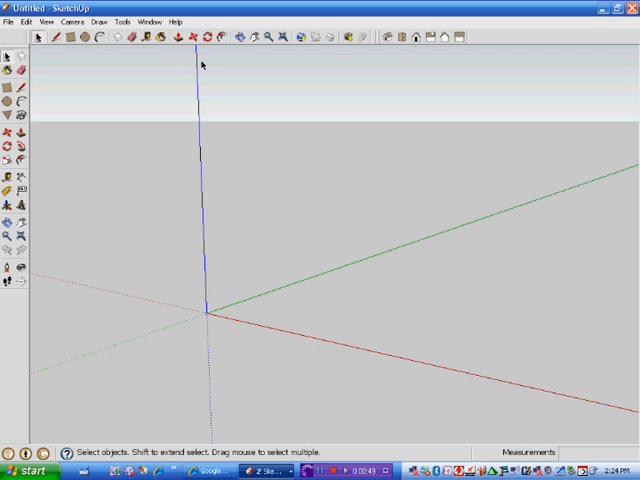
{"action": "mouse_move", "coordinate": [62, 48]}
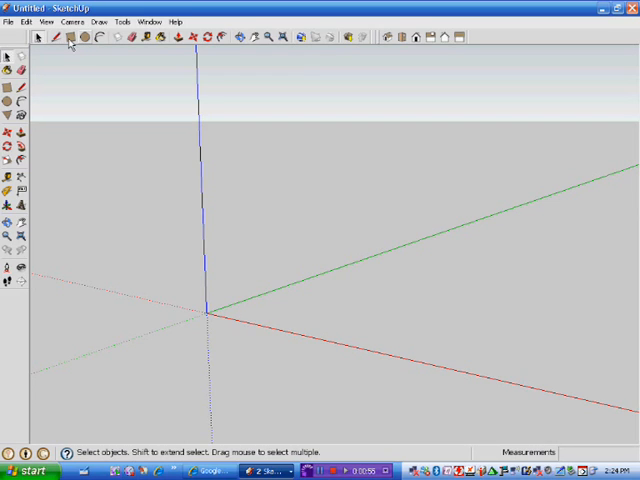
{"action": "mouse_move", "coordinate": [190, 52]}
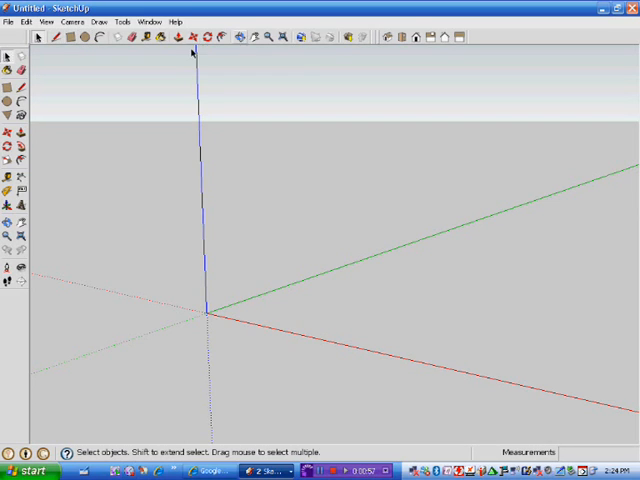
{"action": "mouse_move", "coordinate": [236, 48]}
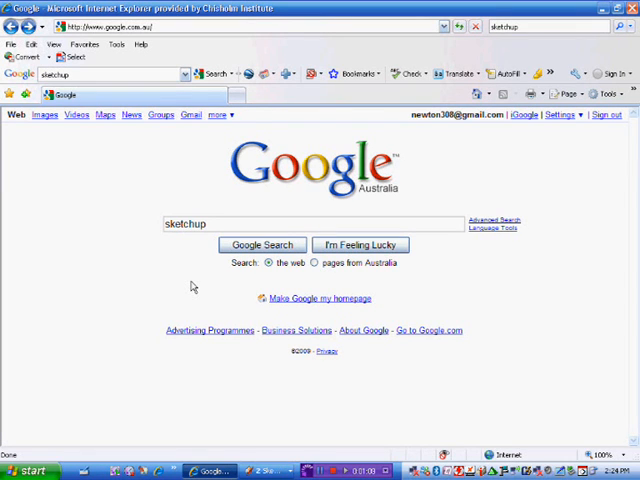
Search Google for 'sketchup' and follow the self-paced tutorials link
{"action": "left_click", "coordinate": [260, 244]}
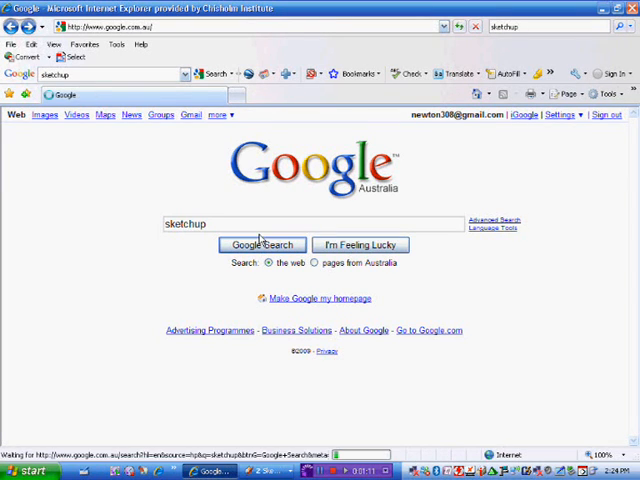
{"action": "left_click", "coordinate": [262, 244]}
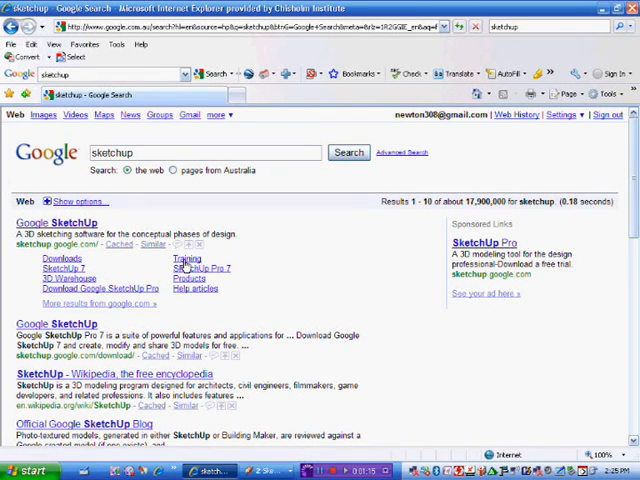
{"action": "left_click", "coordinate": [188, 258]}
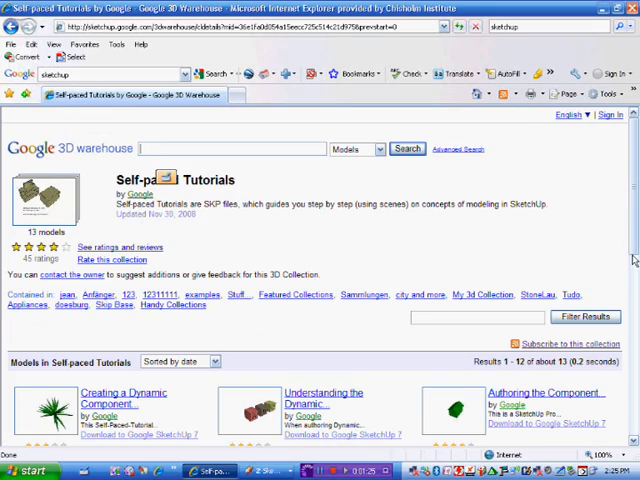
Choose the 'Start a Drawing, Part 1' tutorial from the Self-paced Tutorials collection
{"action": "scroll", "scroll_direction": "down", "scroll_amount": 3}
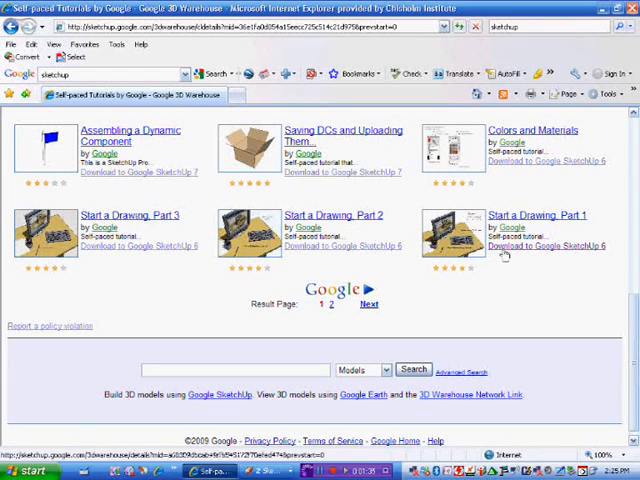
{"action": "left_click", "coordinate": [548, 244]}
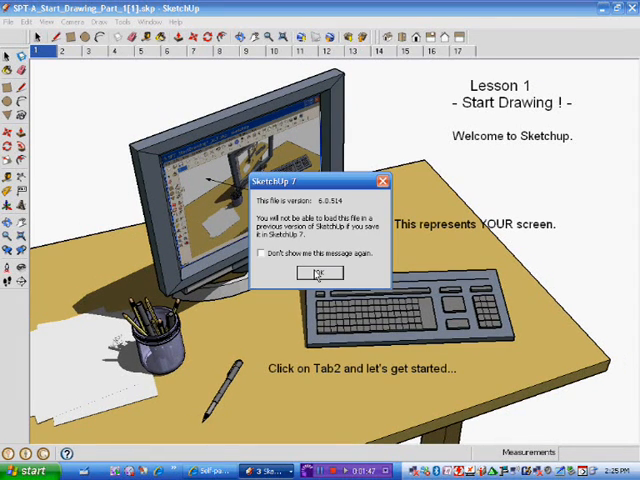
Dismiss the version warning and step through the tutorial's second and third scenes
{"action": "left_click", "coordinate": [318, 272]}
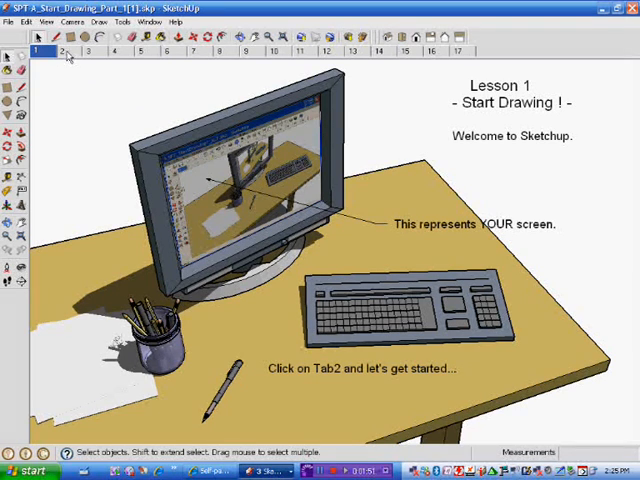
{"action": "left_click", "coordinate": [62, 52]}
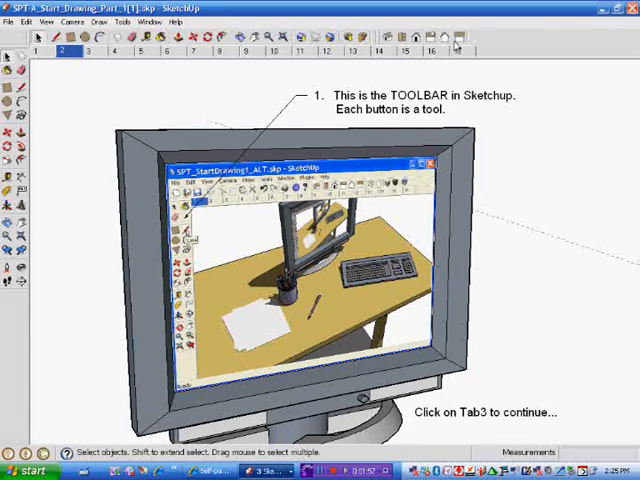
{"action": "left_click", "coordinate": [456, 44]}
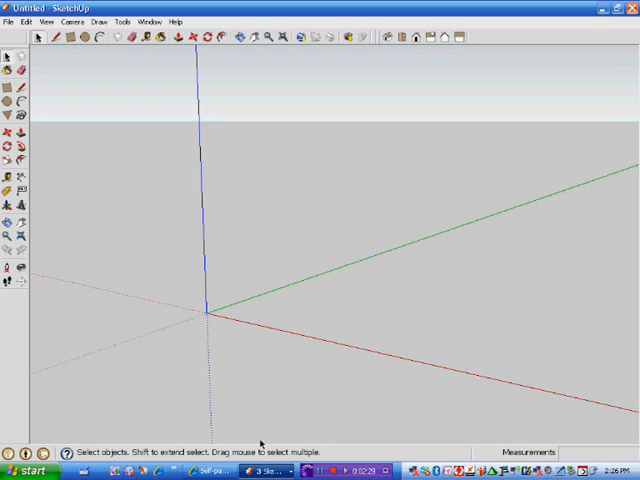
{"action": "mouse_move", "coordinate": [184, 256]}
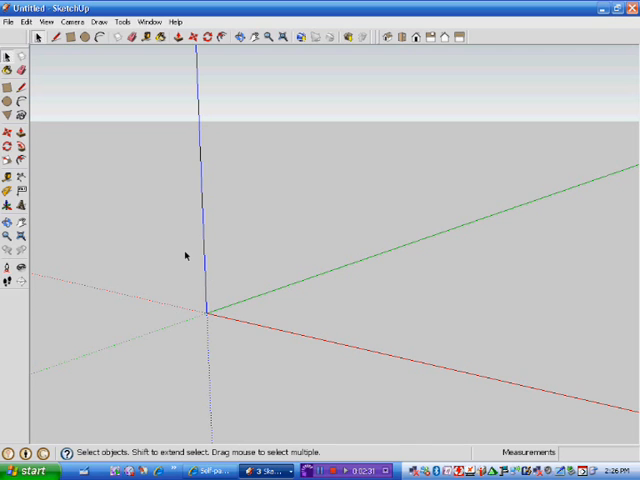
Draw a ground rectangle from the origin sized by typed dimensions
{"action": "left_click", "coordinate": [78, 36]}
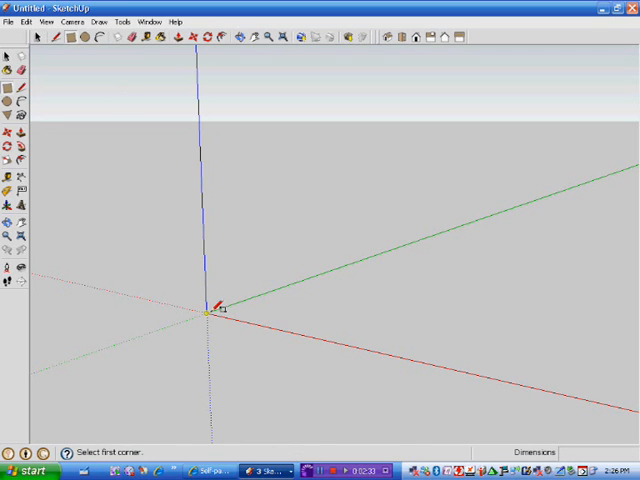
{"action": "left_click_drag", "start_coordinate": [204, 312], "coordinate": [544, 312]}
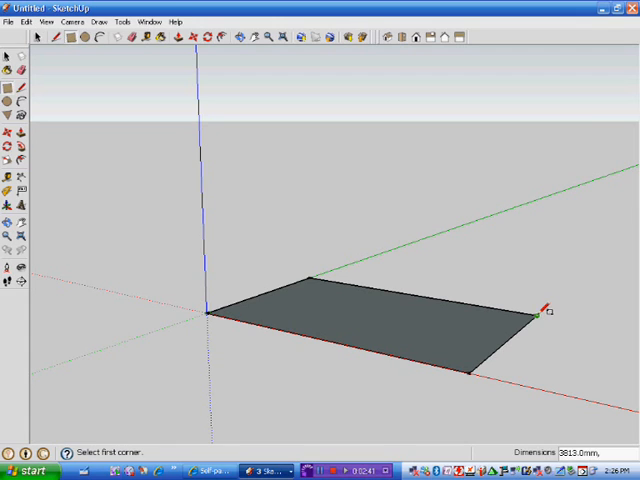
{"action": "type", "text": "9000"}
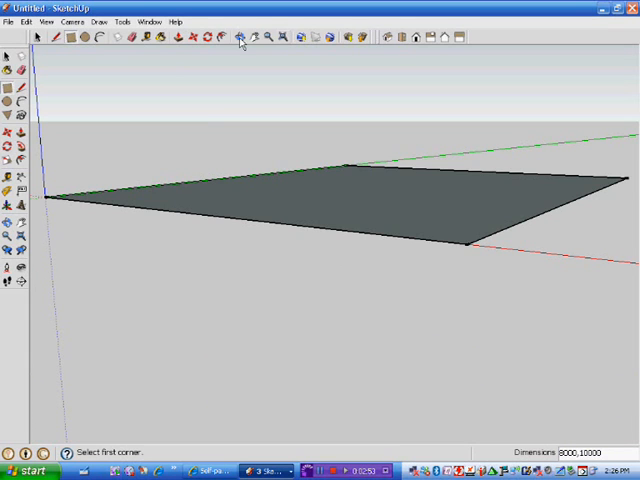
Pull the rectangle up into a solid box about 2100 tall
{"action": "left_click", "coordinate": [244, 36]}
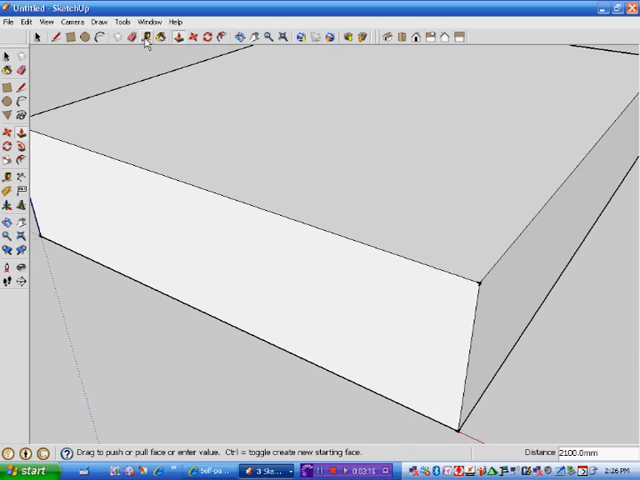
{"action": "mouse_move", "coordinate": [148, 38]}
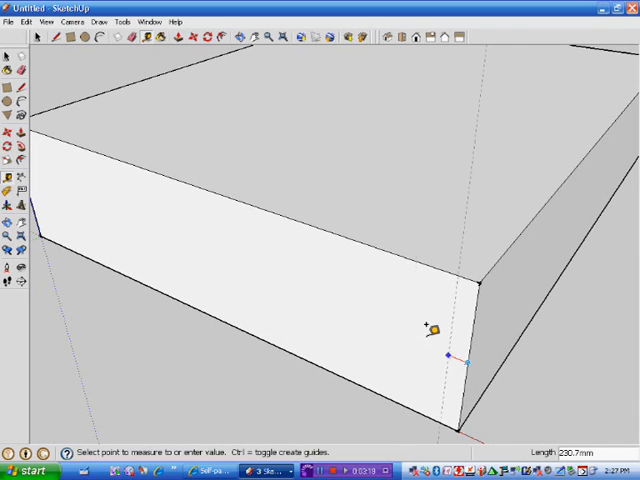
{"action": "mouse_move", "coordinate": [424, 332]}
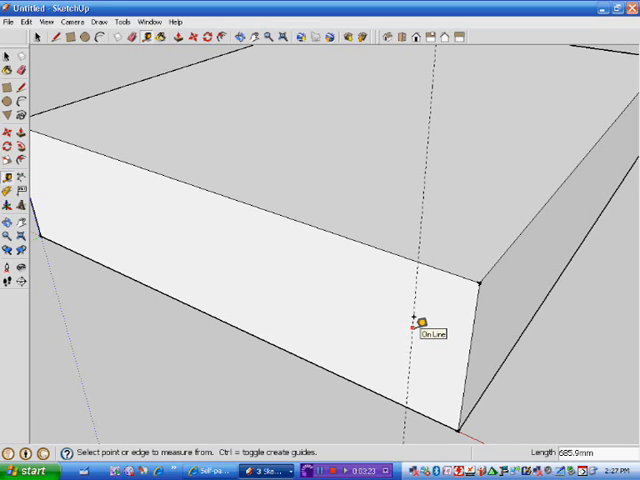
Place a tape-measure guide line at a typed offset from the box edge
{"action": "type", "text": "90"}
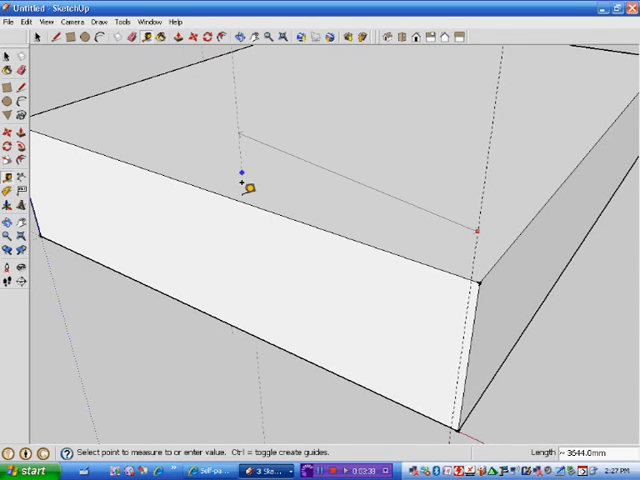
{"action": "mouse_move", "coordinate": [224, 190]}
{"action": "type", "text": "3600"}
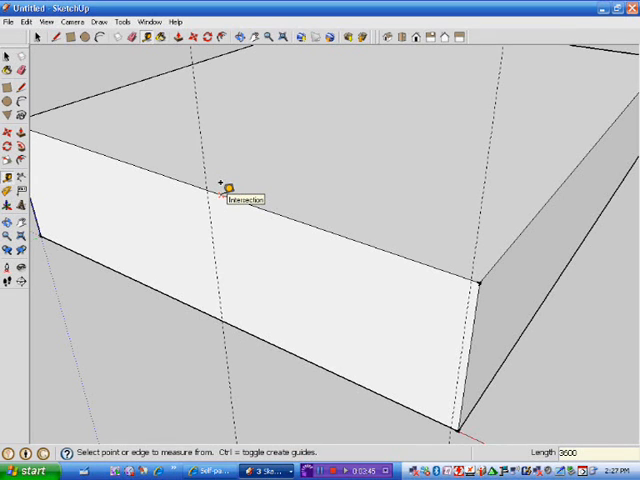
{"action": "mouse_move", "coordinate": [224, 192]}
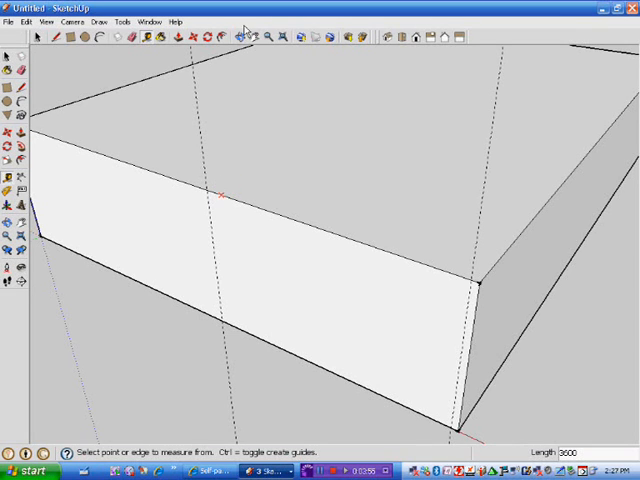
{"action": "left_click_drag", "start_coordinate": [224, 196], "coordinate": [336, 324]}
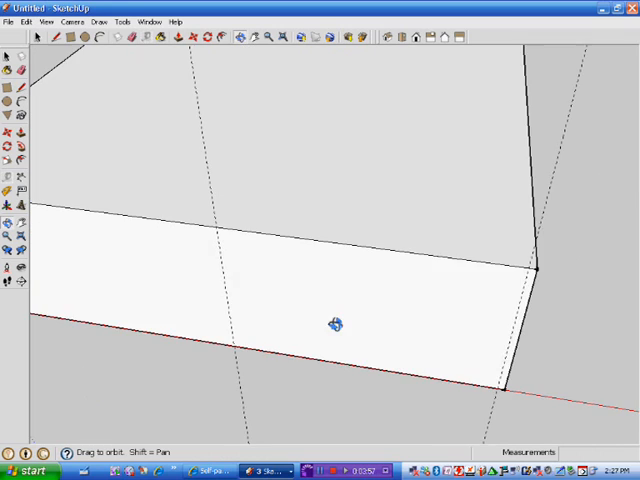
{"action": "left_click_drag", "start_coordinate": [336, 324], "coordinate": [376, 244]}
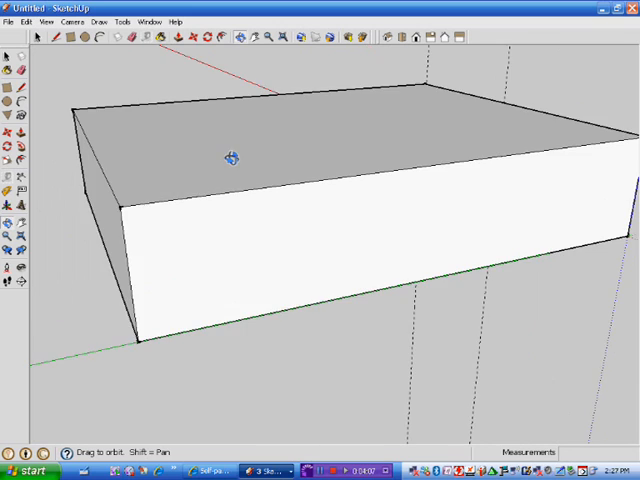
{"action": "left_click_drag", "start_coordinate": [230, 160], "coordinate": [356, 162]}
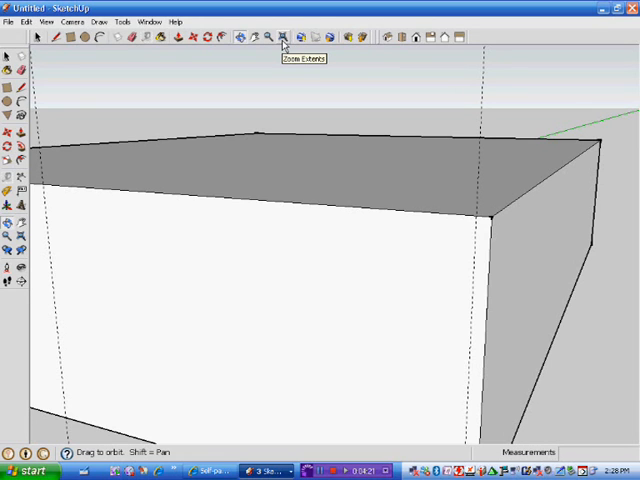
{"action": "mouse_move", "coordinate": [100, 470]}
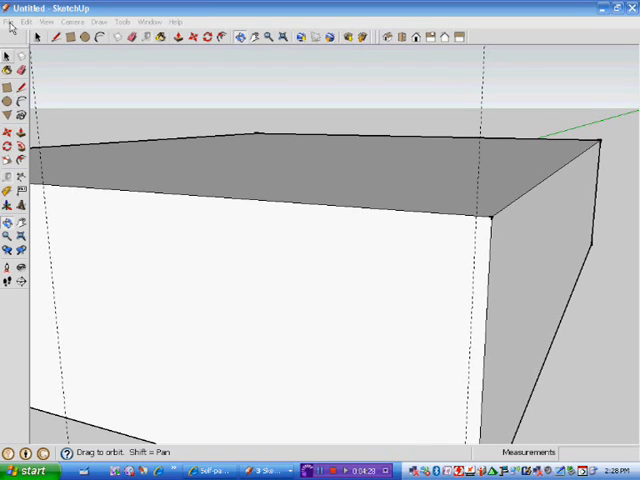
Search 3D Warehouse for 'door' and choose one door model to download
{"action": "left_click", "coordinate": [10, 20]}
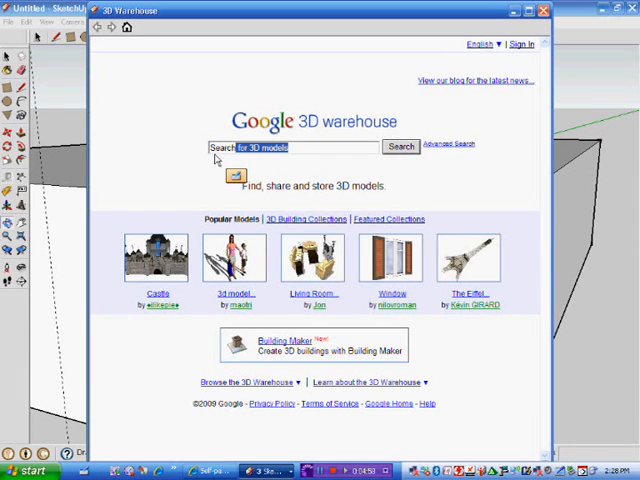
{"action": "type", "text": "doe"}
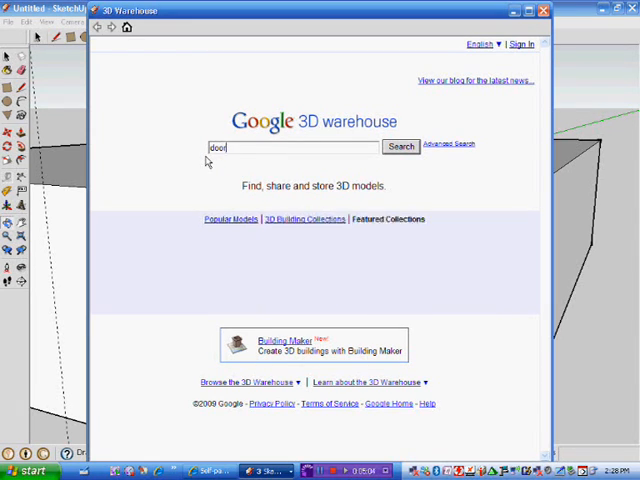
{"action": "left_click", "coordinate": [400, 144]}
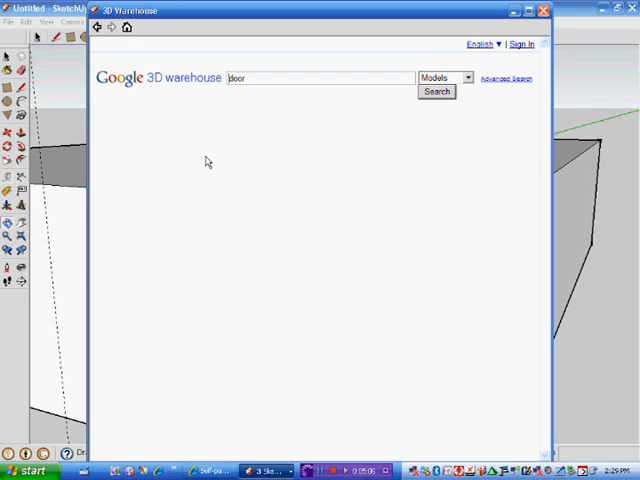
{"action": "left_click", "coordinate": [436, 92]}
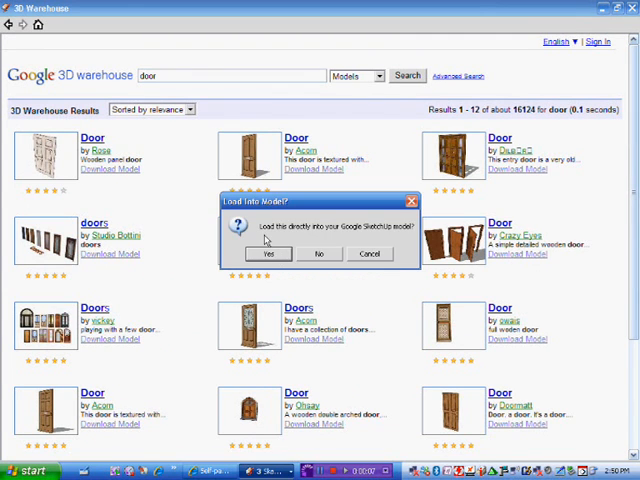
Load the door directly into the model beside the box's corner
{"action": "left_click", "coordinate": [264, 252]}
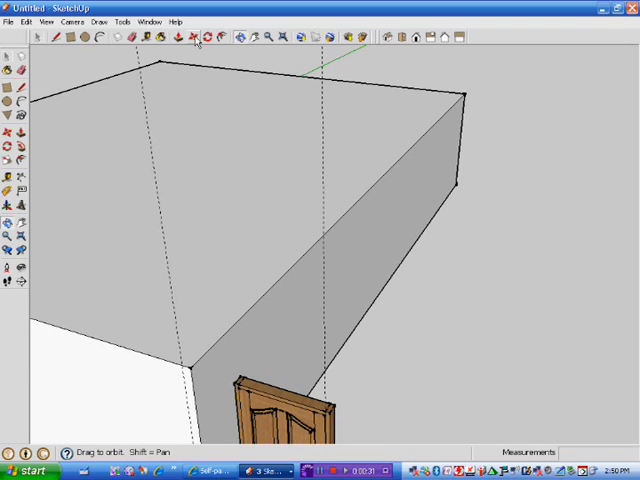
{"action": "left_click", "coordinate": [196, 38]}
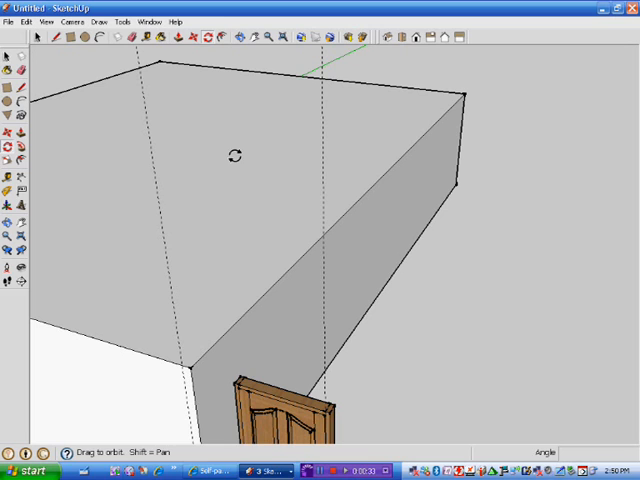